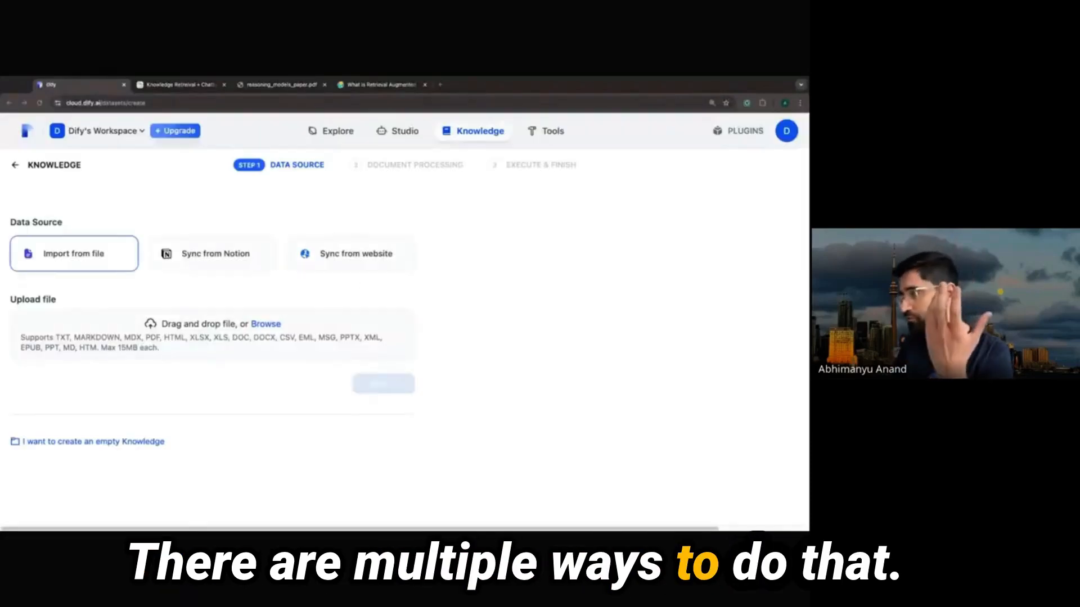
pyautogui.moveTo(357, 260)
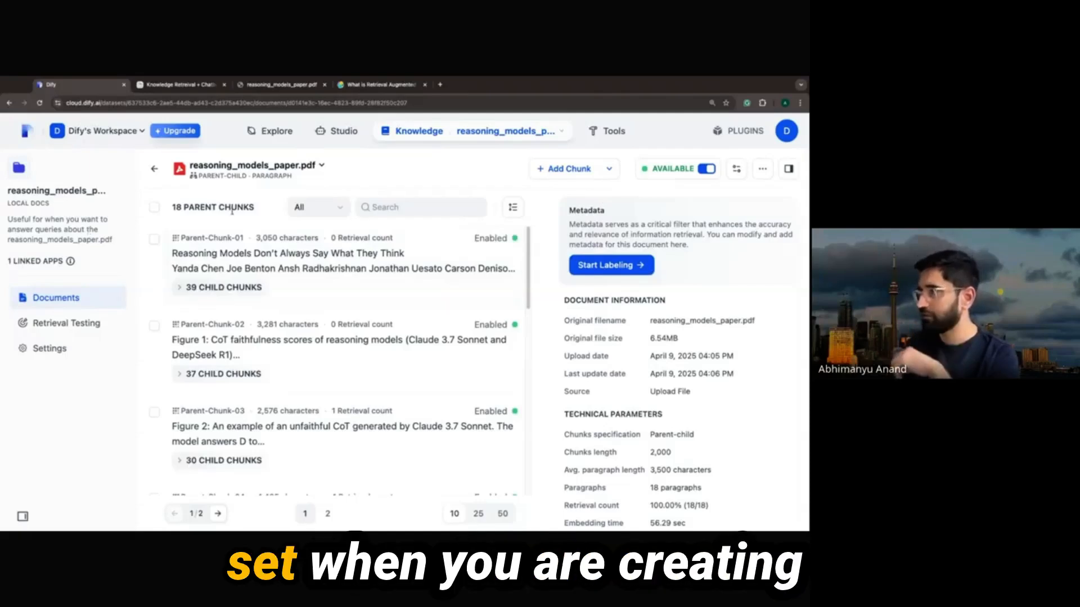
# Step: Bring up the research paper document's chunk settings (parent-child, 500/200 tokens)
pyautogui.click(154, 168)
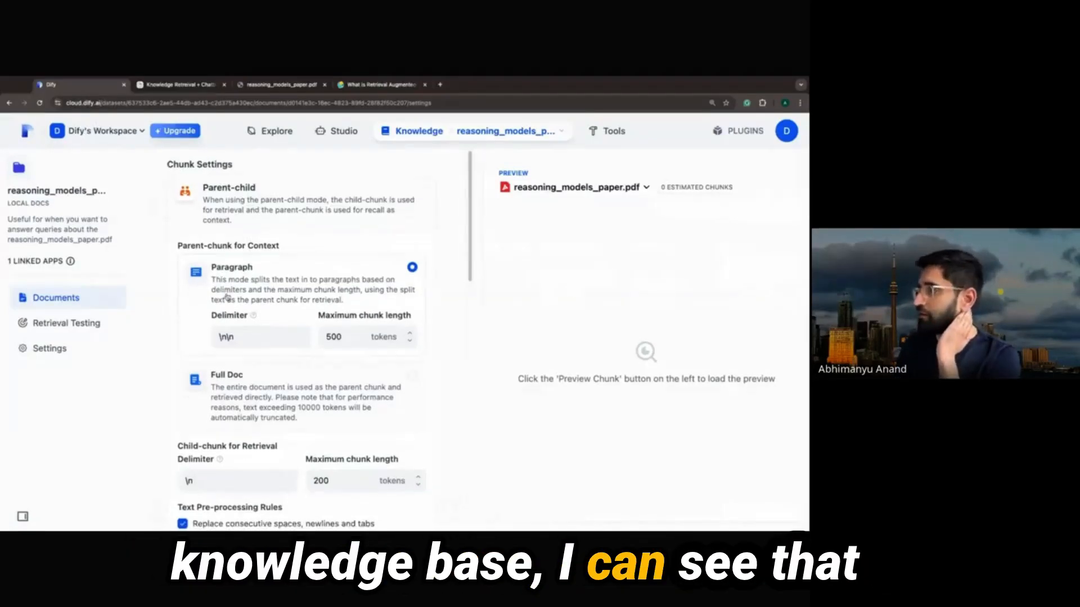
pyautogui.scroll(-3)
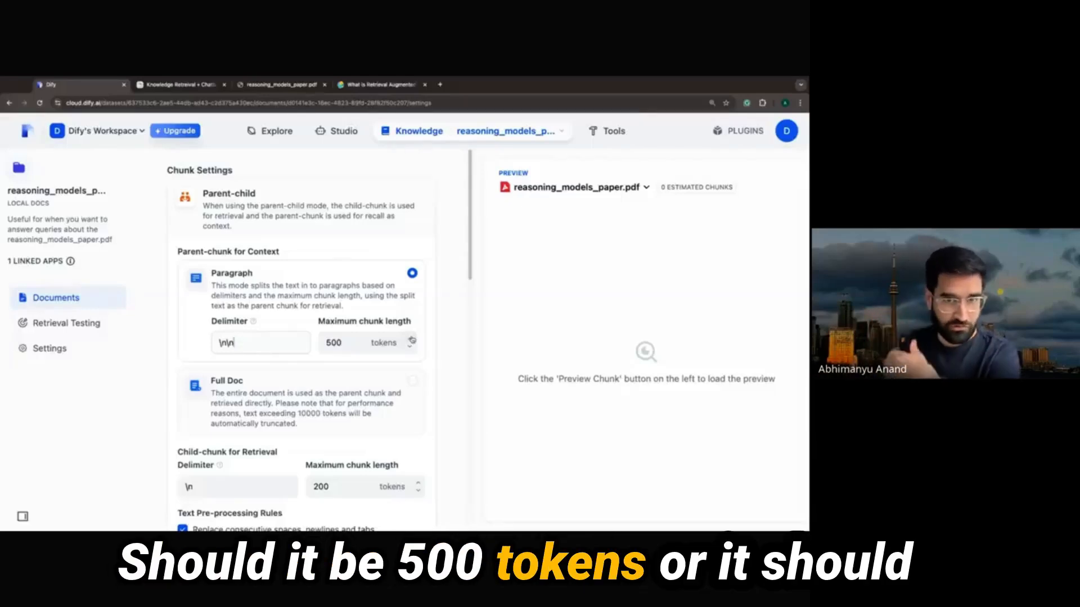
pyautogui.scroll(-3)
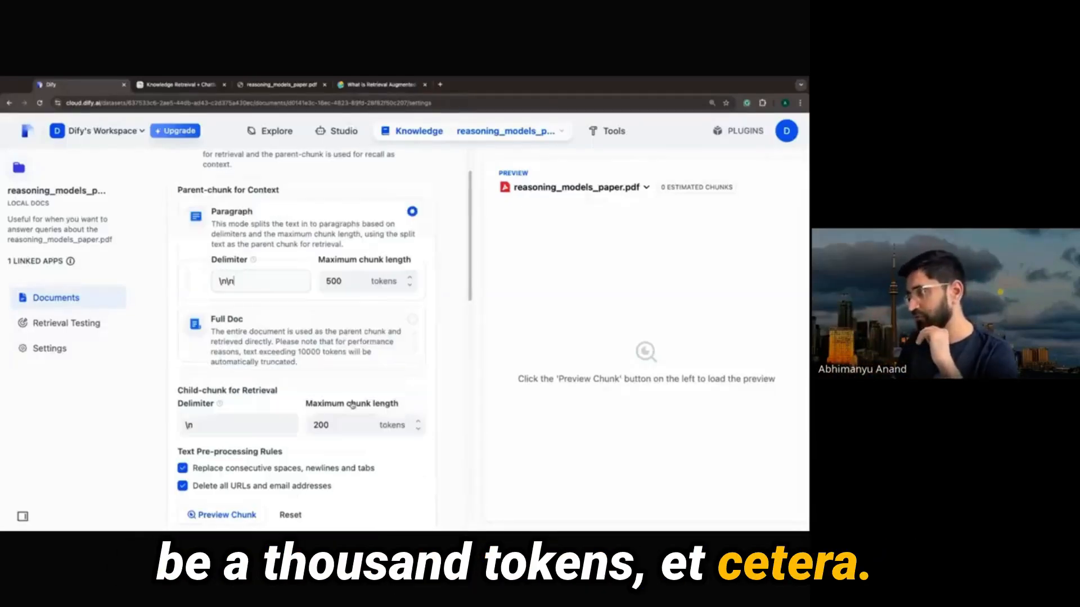
pyautogui.scroll(-3)
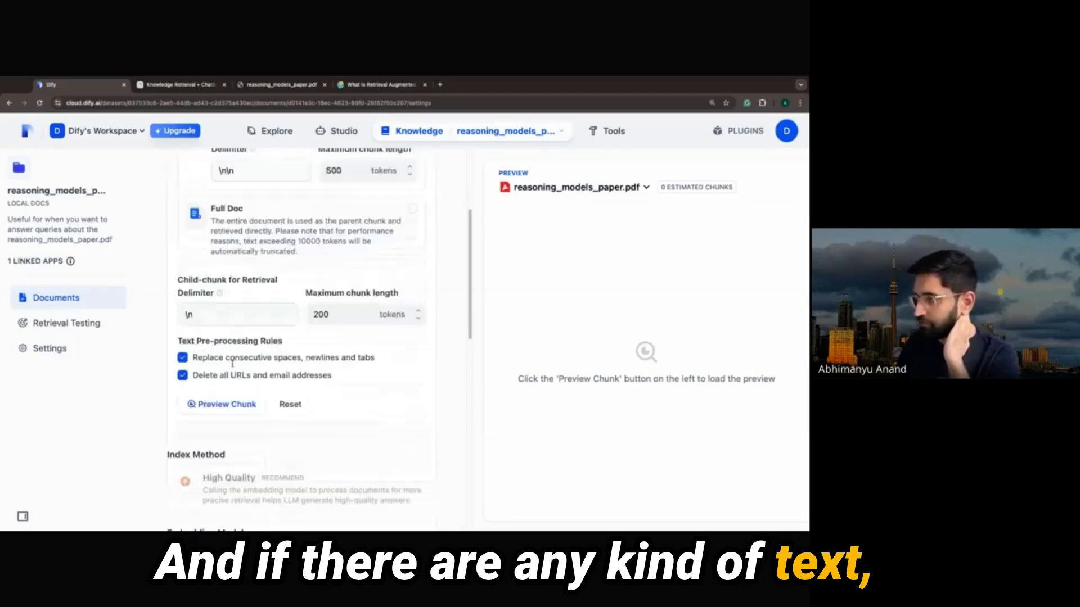
pyautogui.scroll(-3)
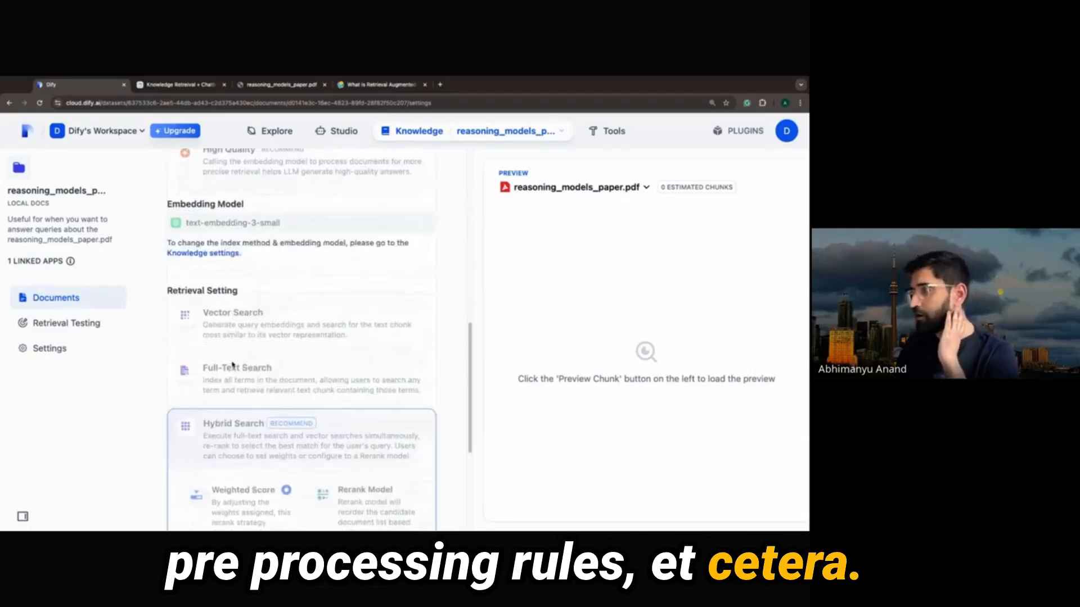
# Step: Glance at Retrieval Testing, then review the document settings down to Hybrid Search
pyautogui.click(66, 324)
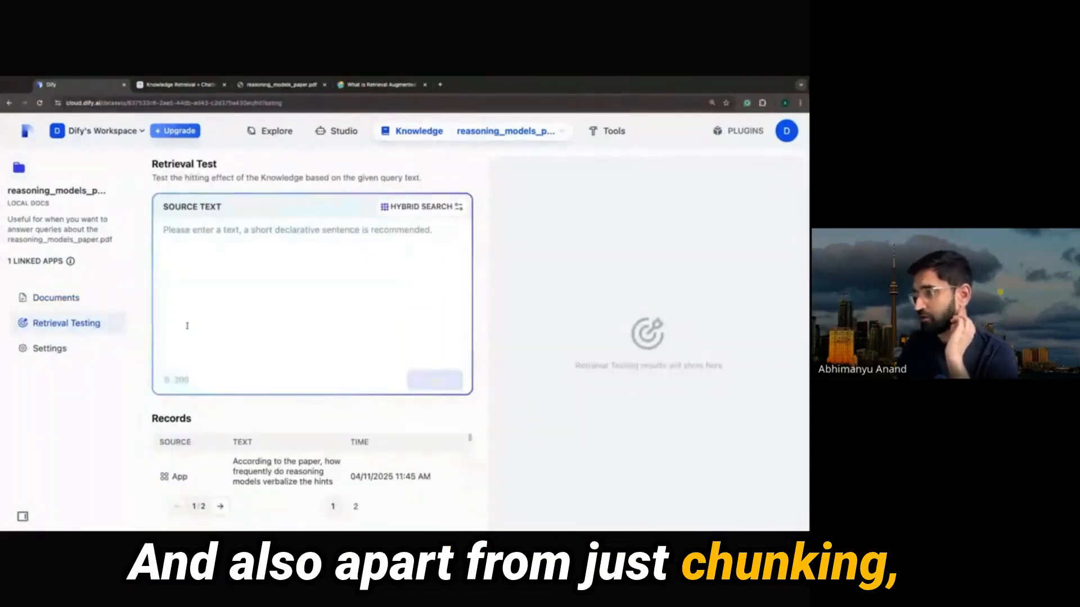
pyautogui.click(57, 297)
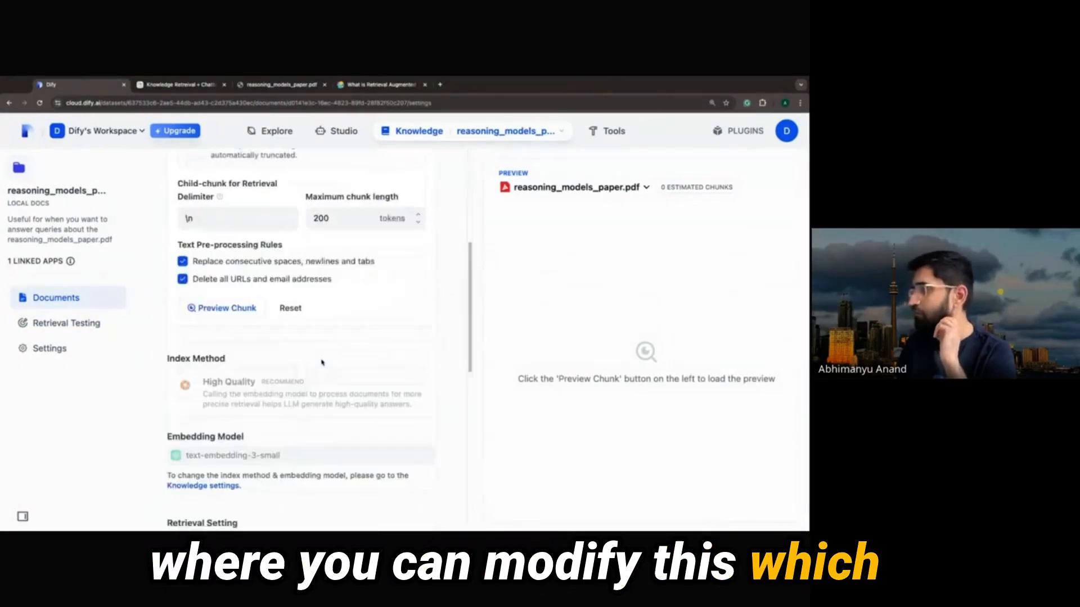
pyautogui.scroll(-3)
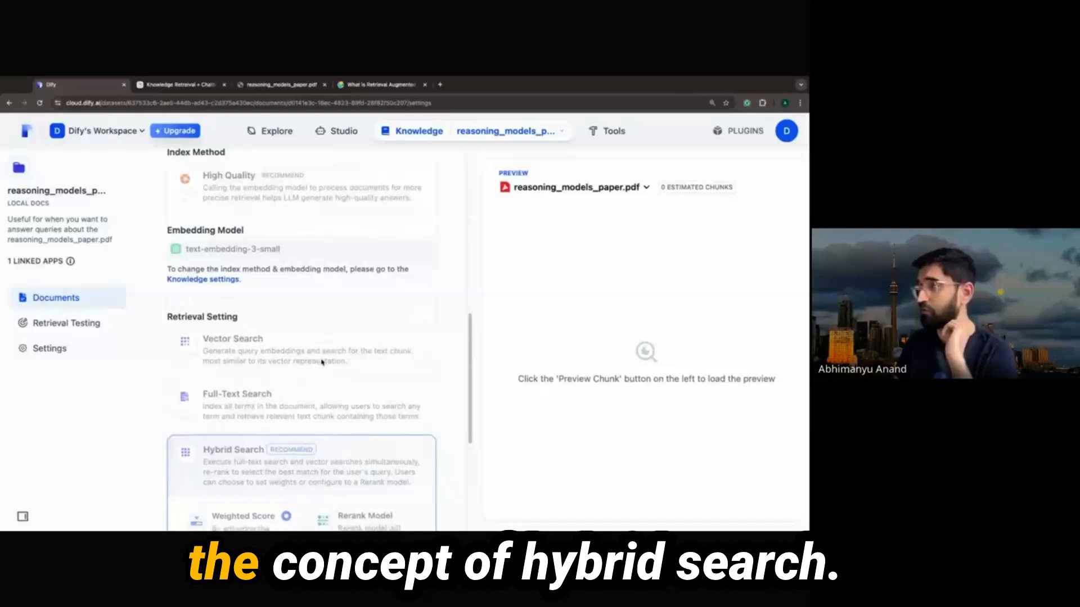
pyautogui.scroll(-3)
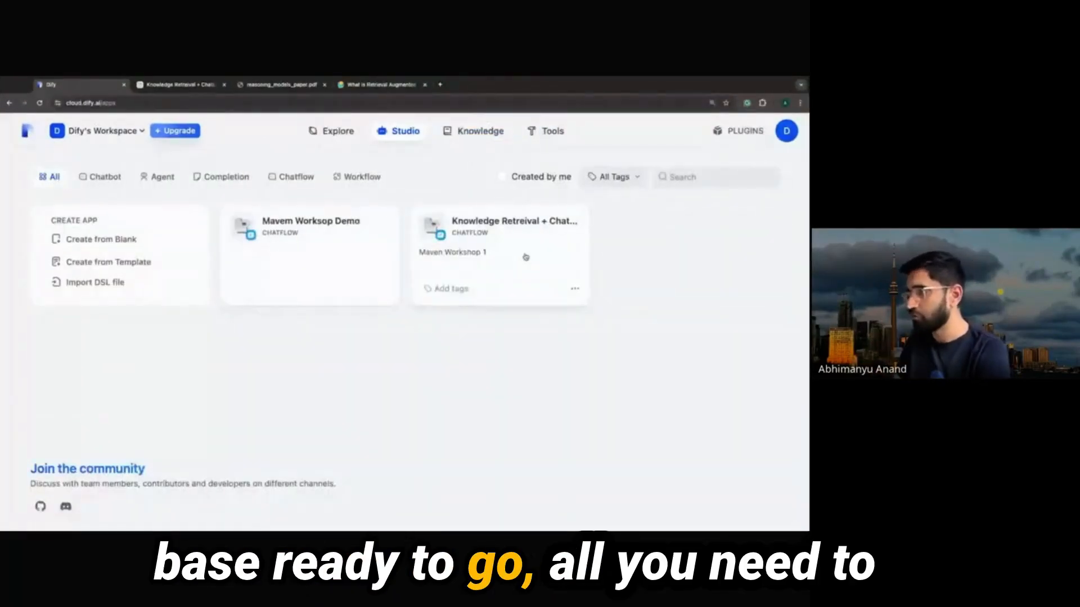
# Step: Enter the Knowledge Retreival + Chat chatflow and review the Knowledge Retrieval node's retrieval settings
pyautogui.click(515, 220)
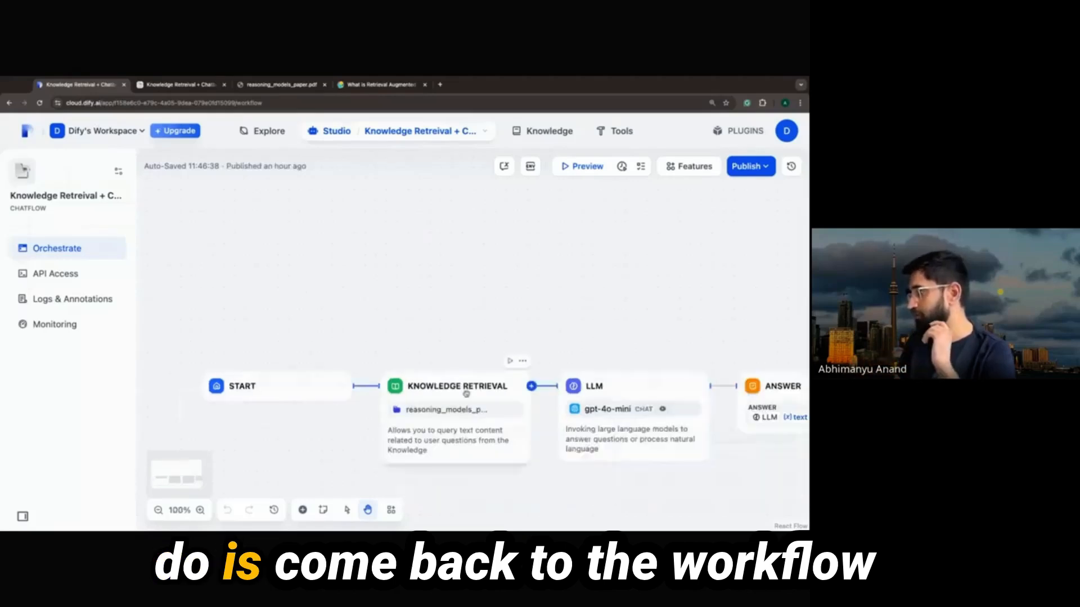
pyautogui.click(456, 387)
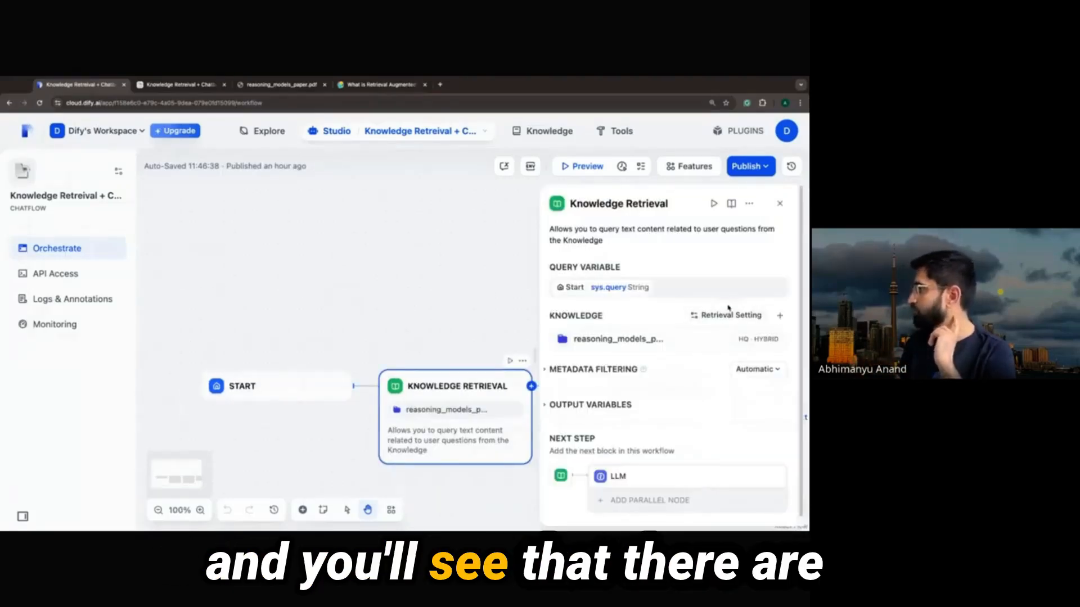
pyautogui.moveTo(717, 376)
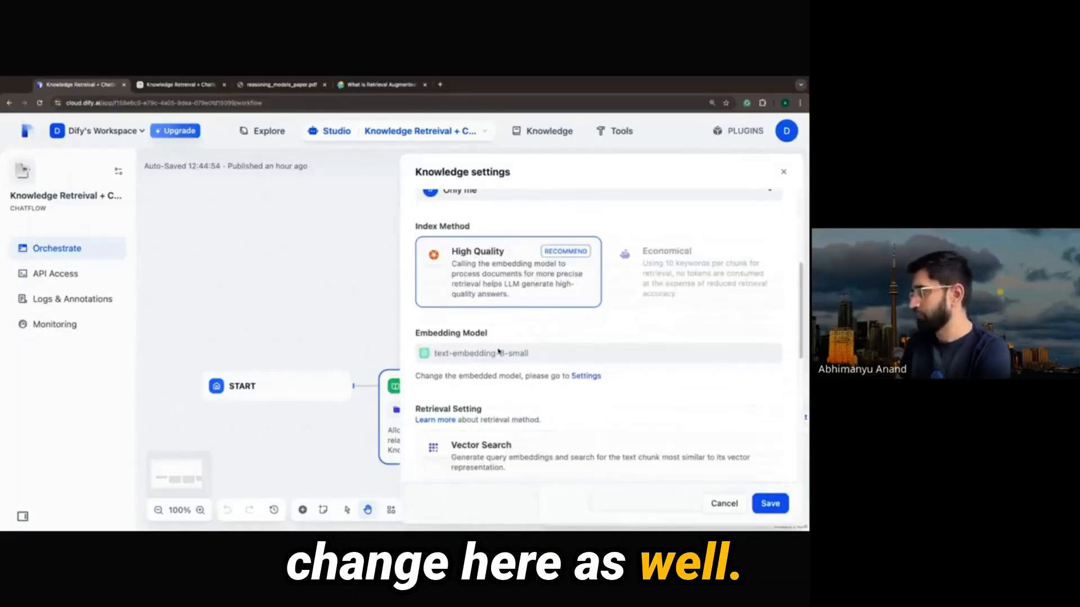
pyautogui.scroll(-3)
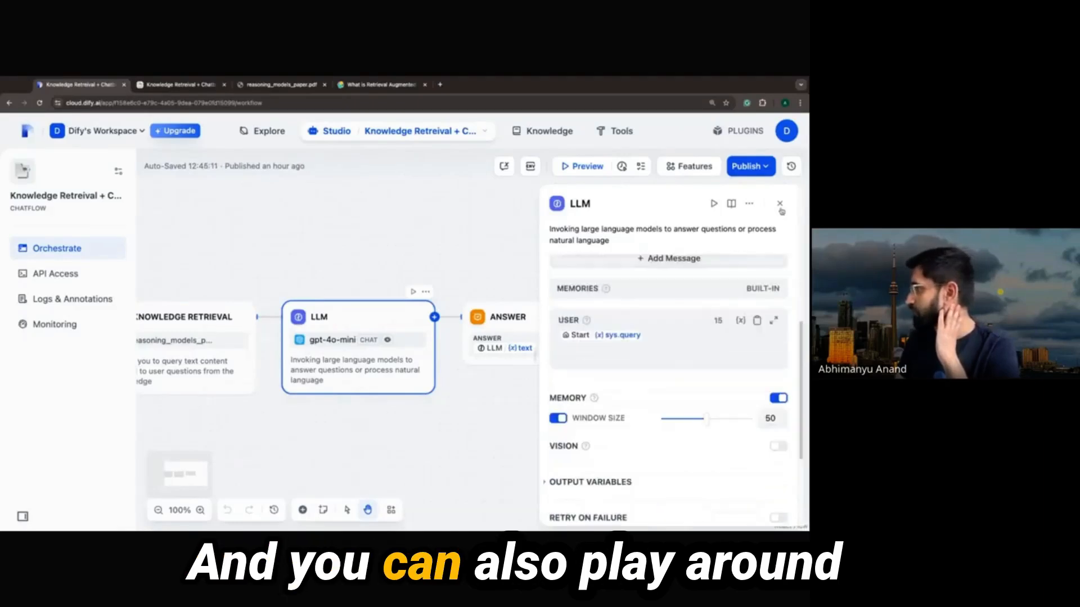
# Step: Review the LLM node's memory and error handling, then close its panel
pyautogui.scroll(-3)
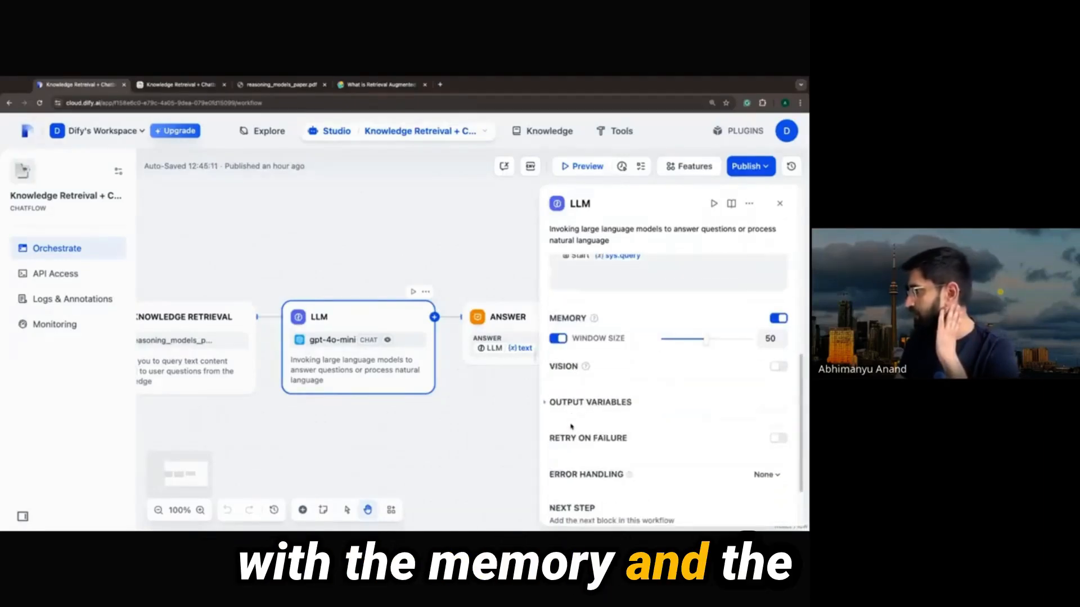
pyautogui.click(779, 204)
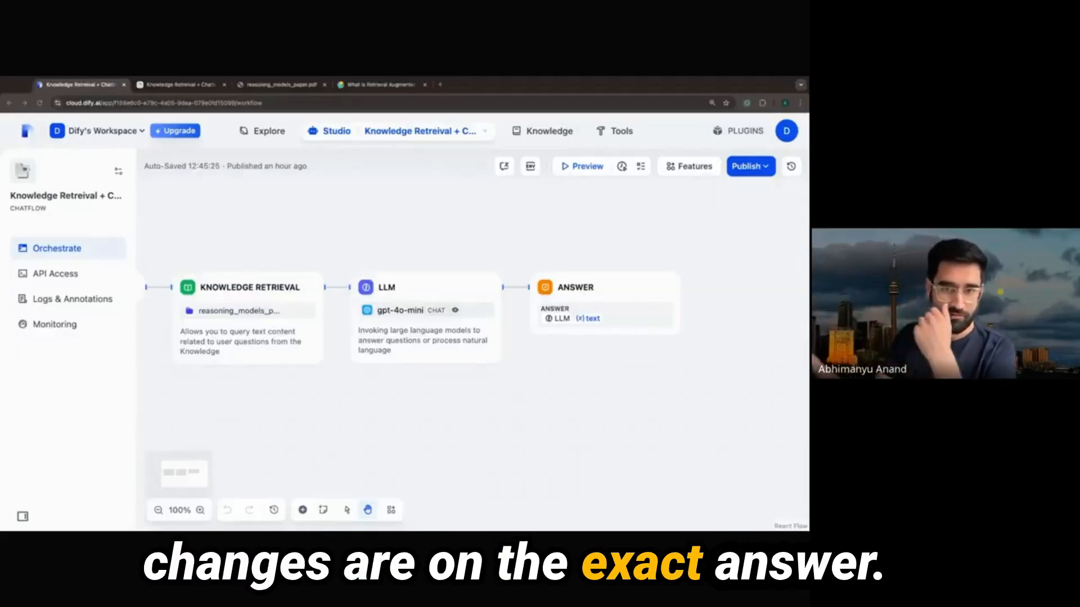
# Step: Ask the preview chatbot about faithfulness of reasoning versus non-reasoning models
pyautogui.click(586, 166)
pyautogui.write('Provide details on faithfulness of reasoning vs non-reasoning models')
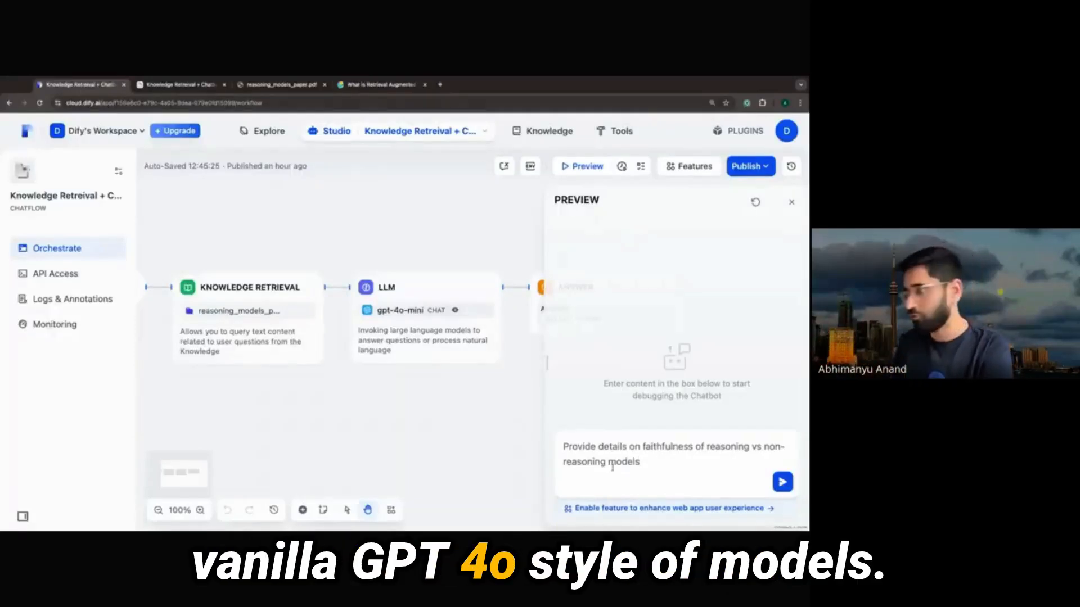
pyautogui.click(783, 482)
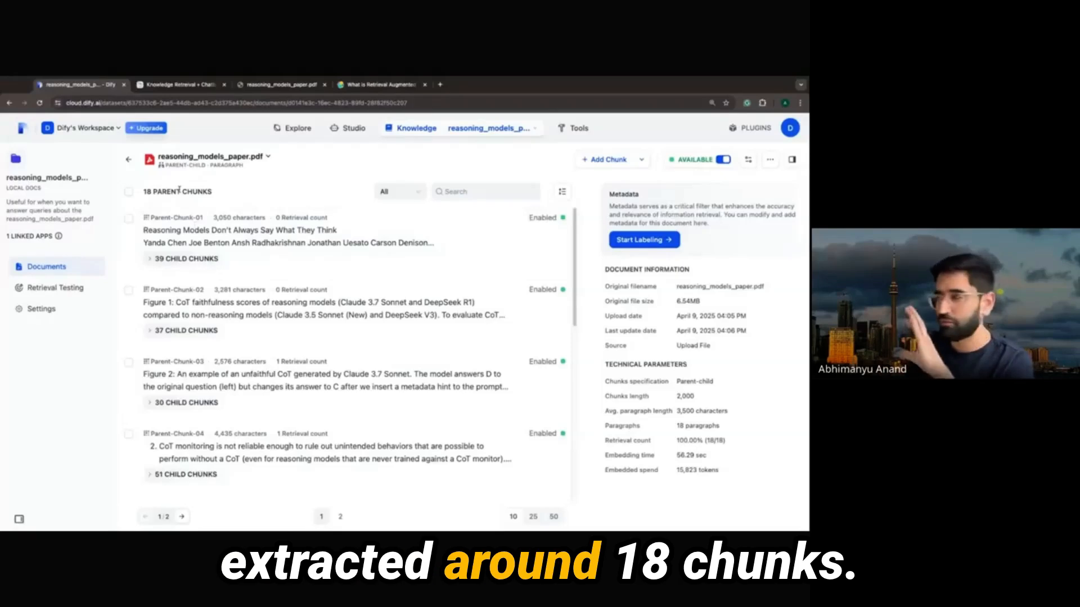
# Step: Read the preview's full answer on reasoning-model faithfulness and its reasoning_models_paper.pdf citation
pyautogui.click(180, 259)
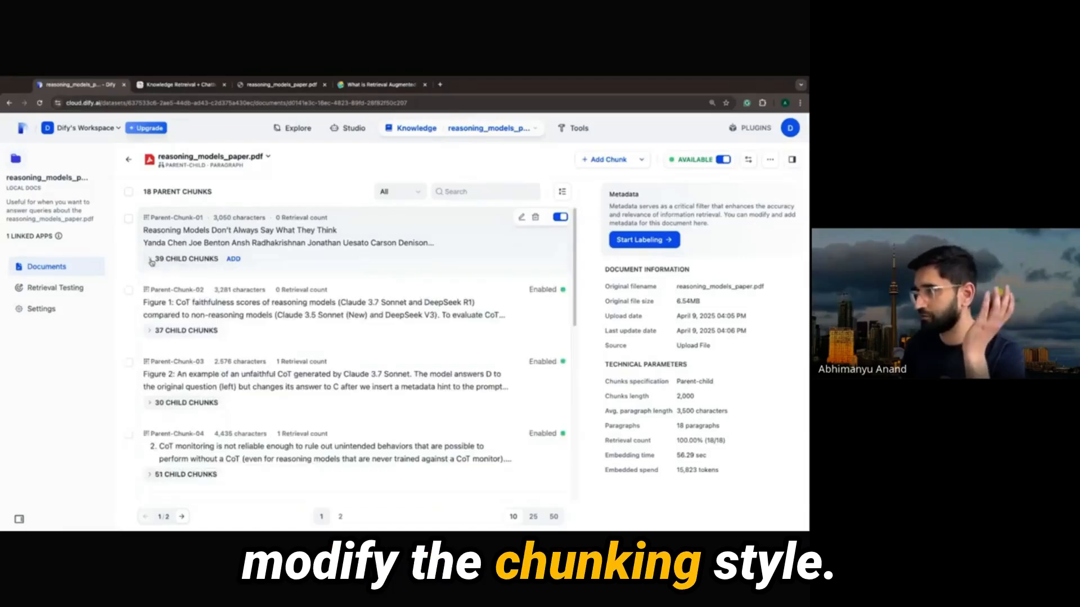
pyautogui.scroll(-3)
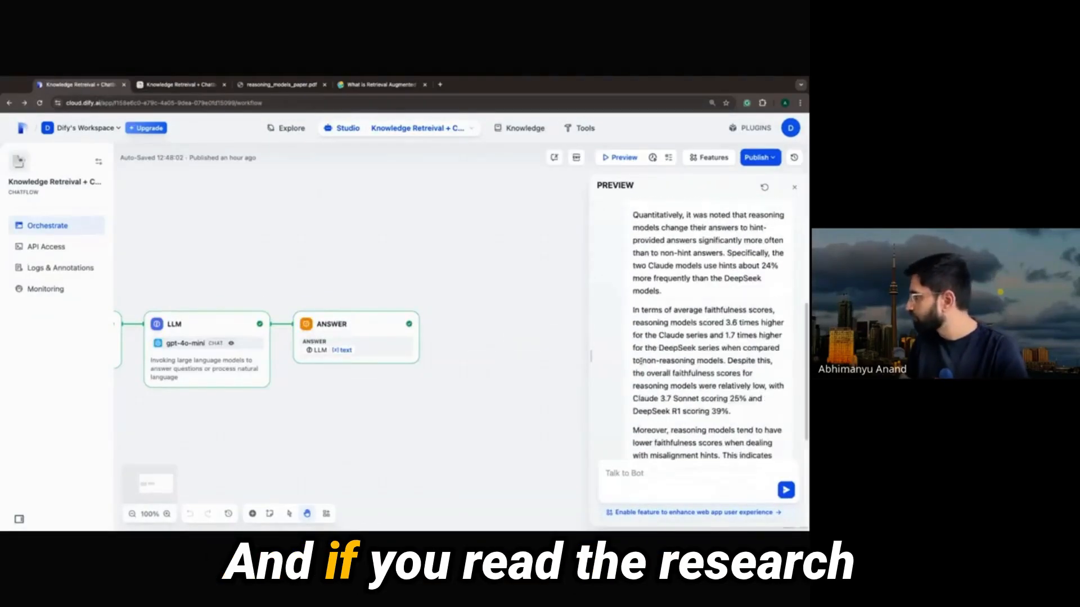
pyautogui.scroll(-3)
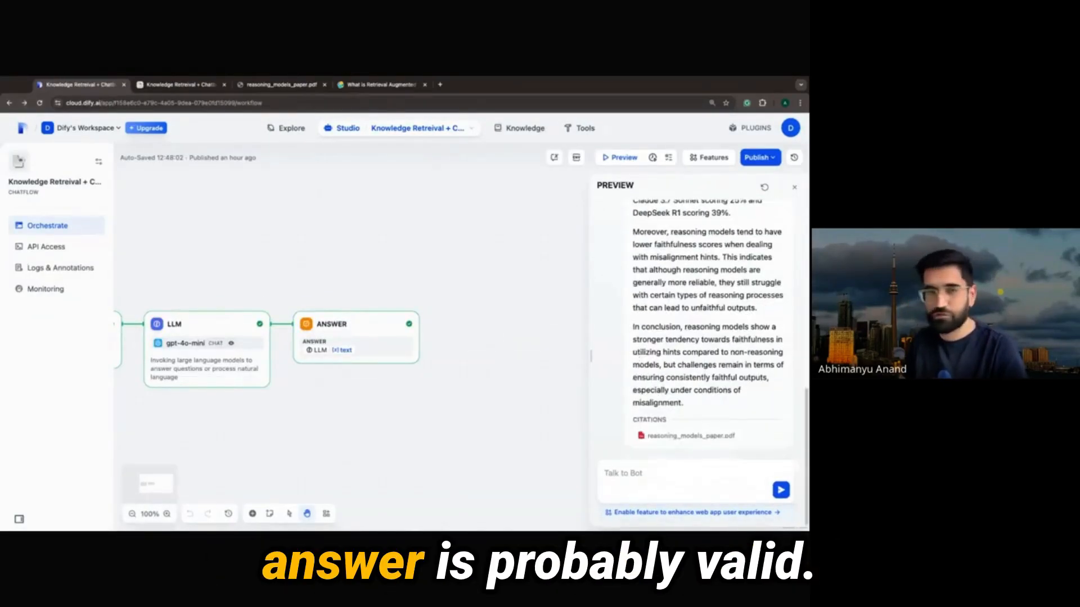